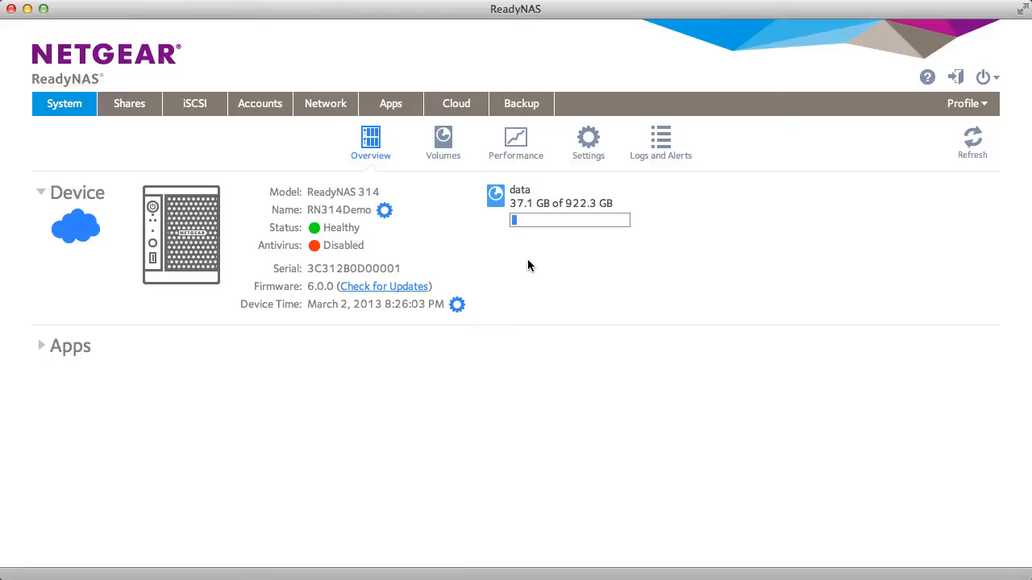
{"action": "mouse_move", "coordinate": [333, 256]}
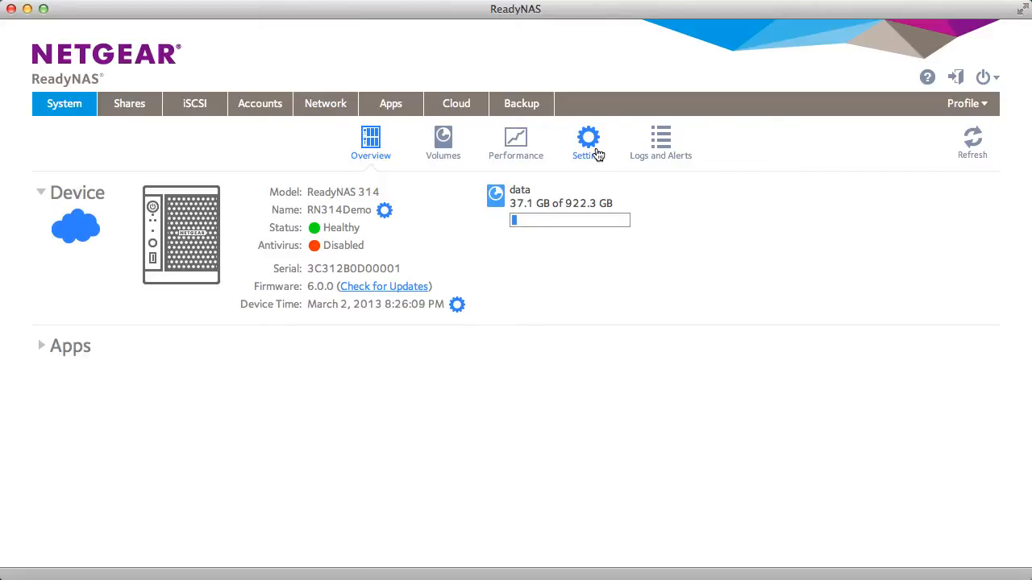
Enable real-time antivirus scanning in Settings and confirm green status on Overview.
{"action": "left_click", "coordinate": [587, 137]}
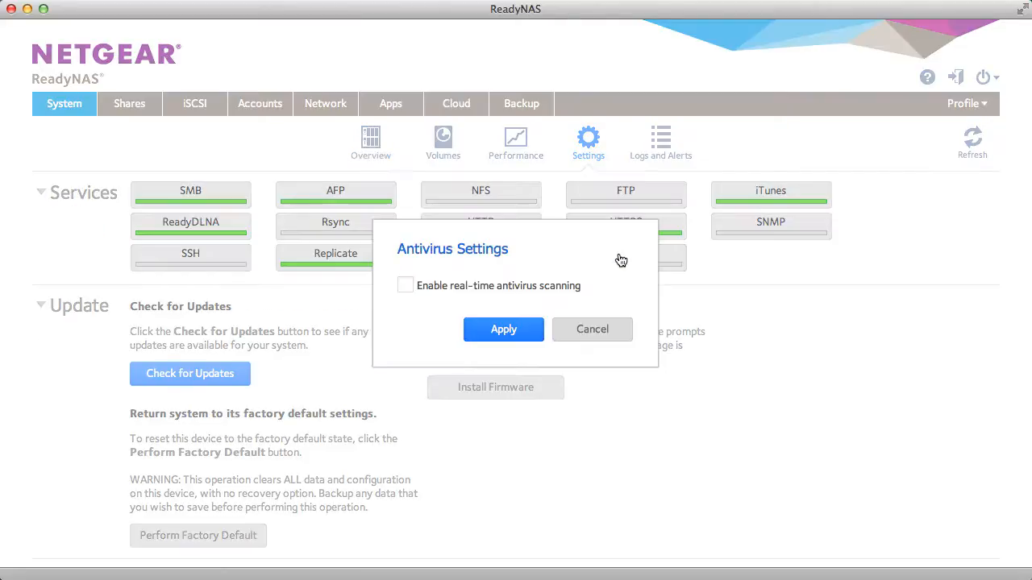
{"action": "left_click", "coordinate": [592, 329]}
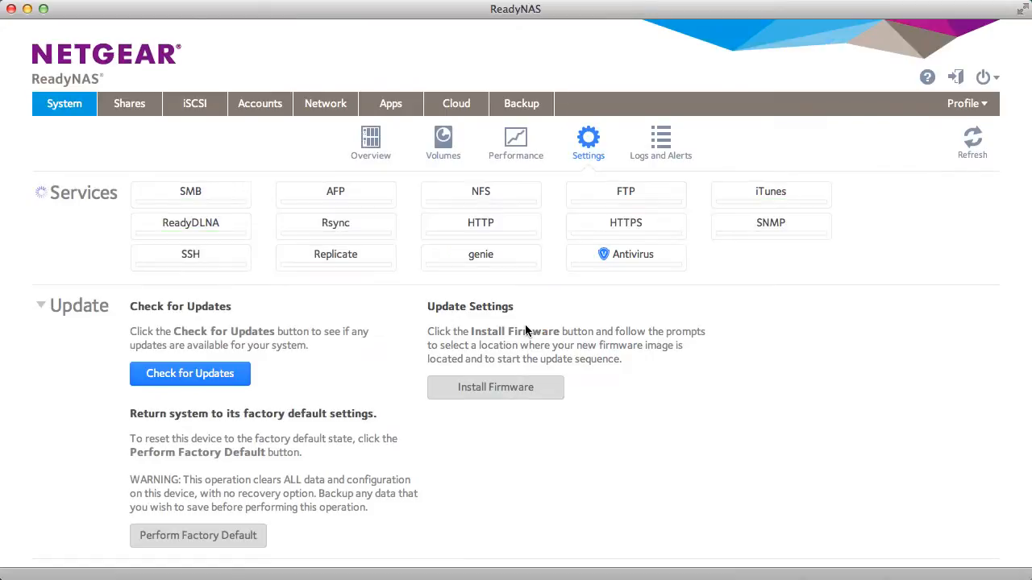
{"action": "mouse_move", "coordinate": [371, 139]}
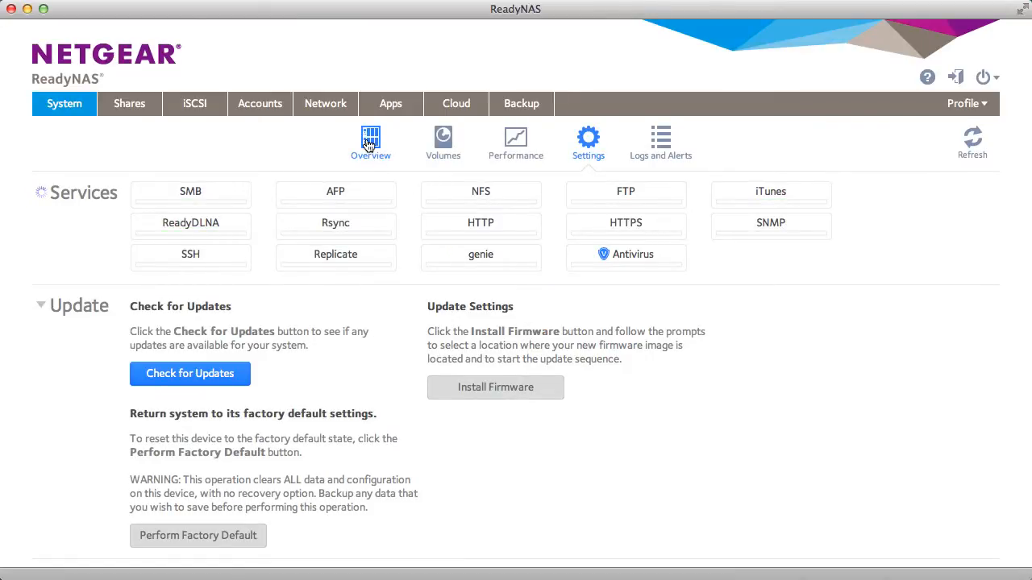
{"action": "left_click", "coordinate": [371, 137]}
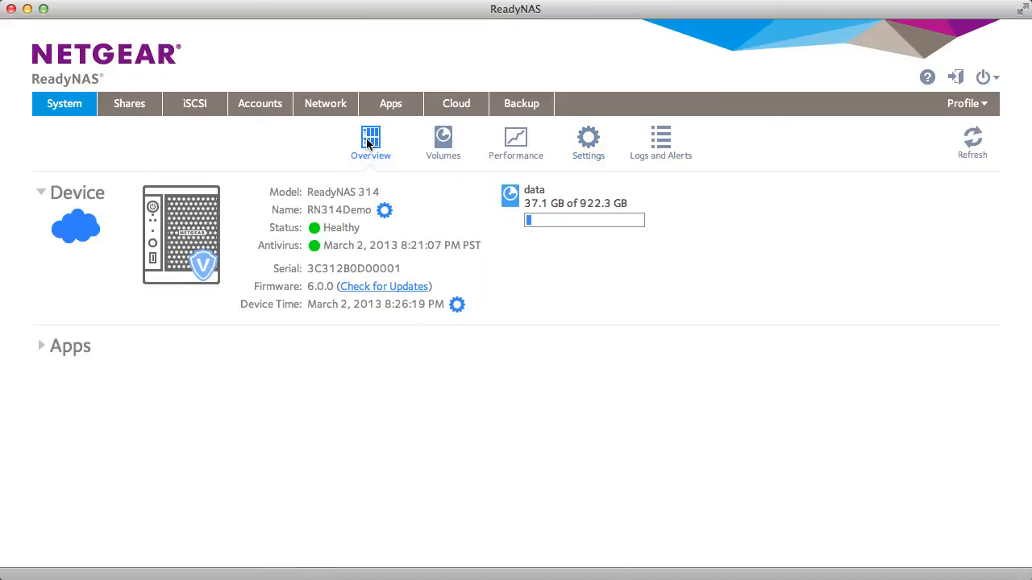
{"action": "mouse_move", "coordinate": [317, 252]}
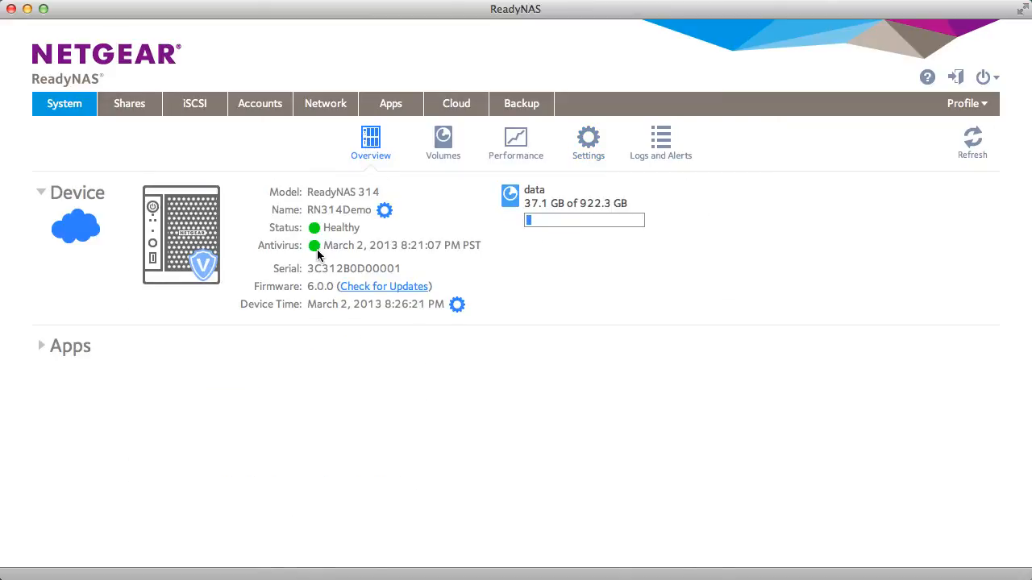
{"action": "mouse_move", "coordinate": [438, 258]}
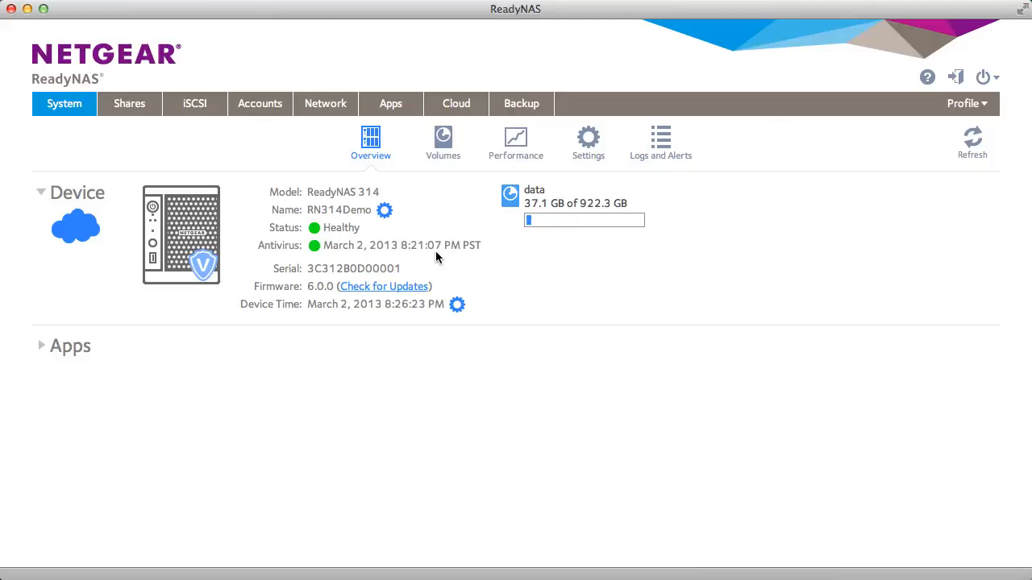
{"action": "mouse_move", "coordinate": [668, 315]}
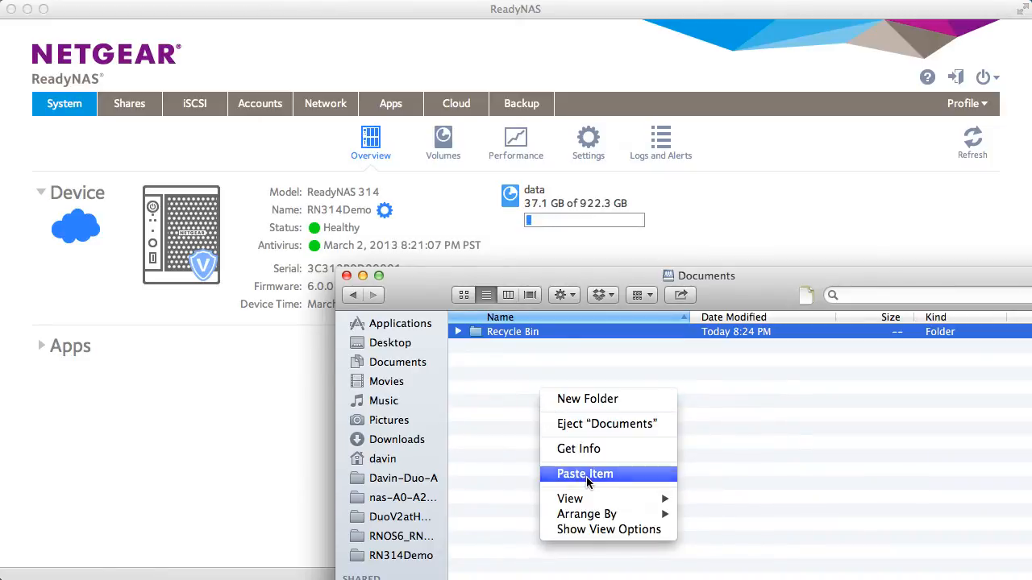
Paste the eicar.com test file into the NAS Documents share.
{"action": "left_click", "coordinate": [584, 474]}
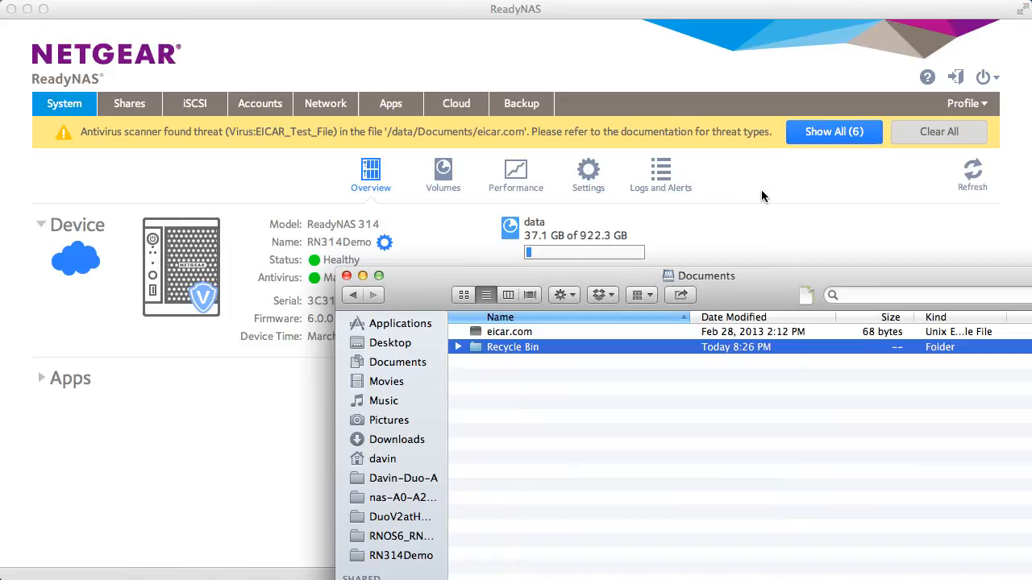
Show all alarms listing the EICAR threat-found warnings in Documents.
{"action": "left_click", "coordinate": [834, 132]}
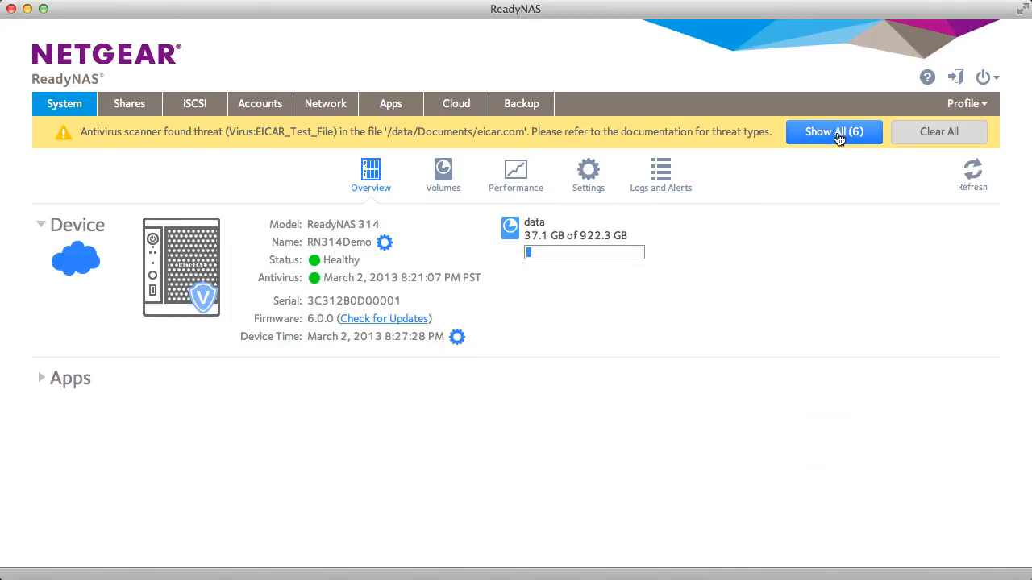
{"action": "left_click", "coordinate": [834, 132]}
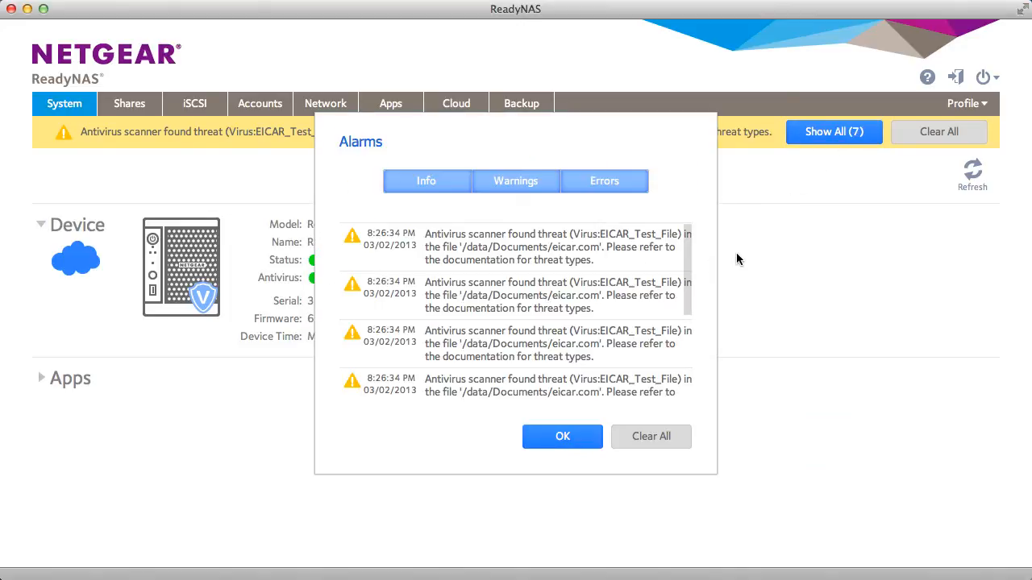
{"action": "mouse_move", "coordinate": [703, 353]}
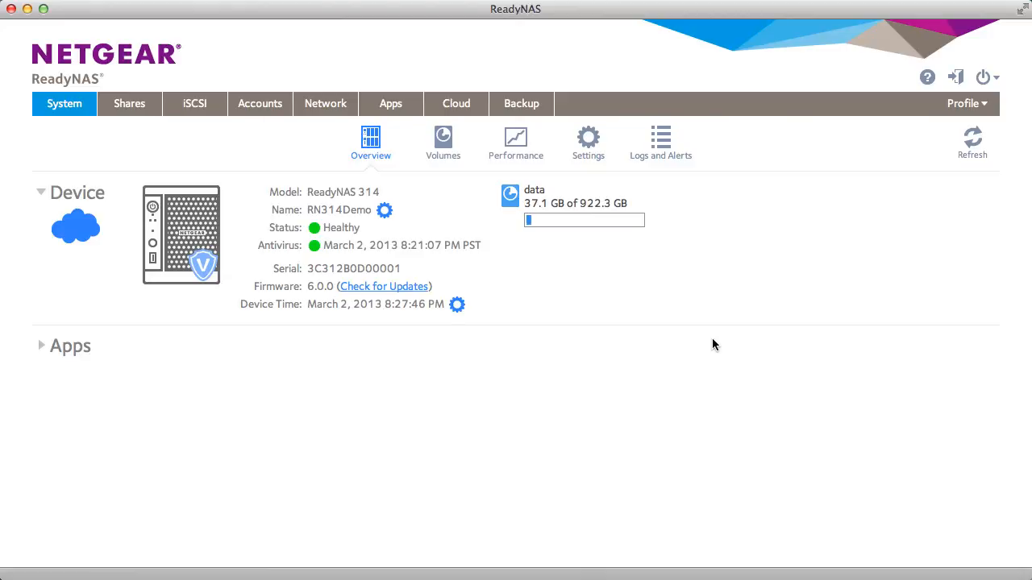
{"action": "mouse_move", "coordinate": [705, 303]}
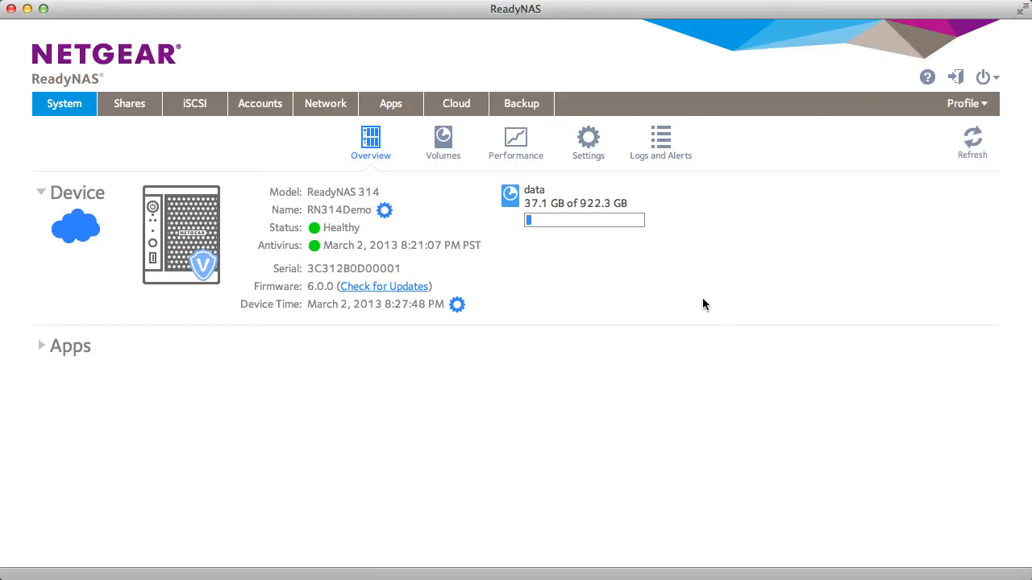